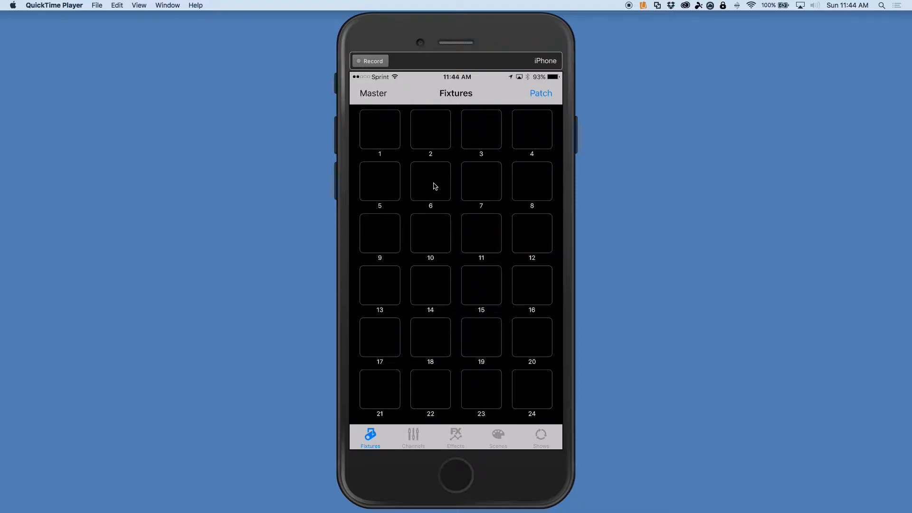
# Reach the bridge firmware page (Rev. 3) via Patch and Bridge, and start bootloader mode.
pyautogui.click(540, 93)
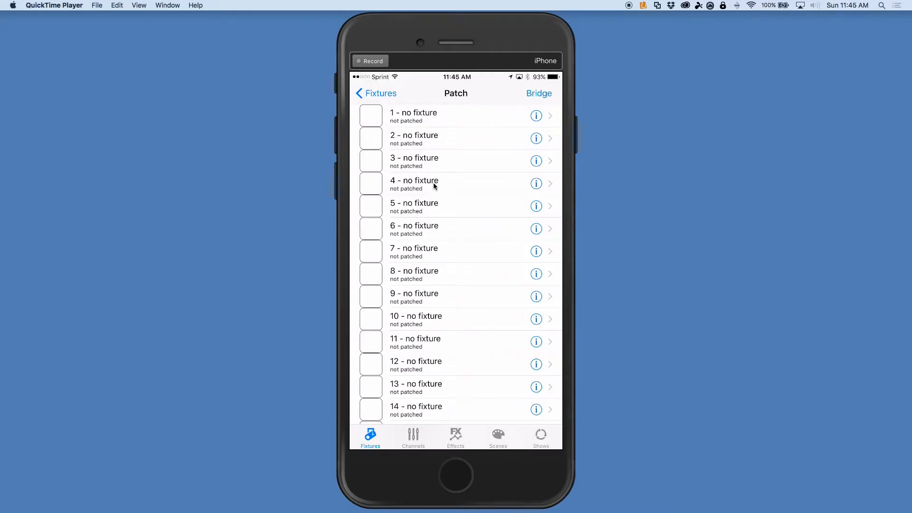
pyautogui.click(539, 93)
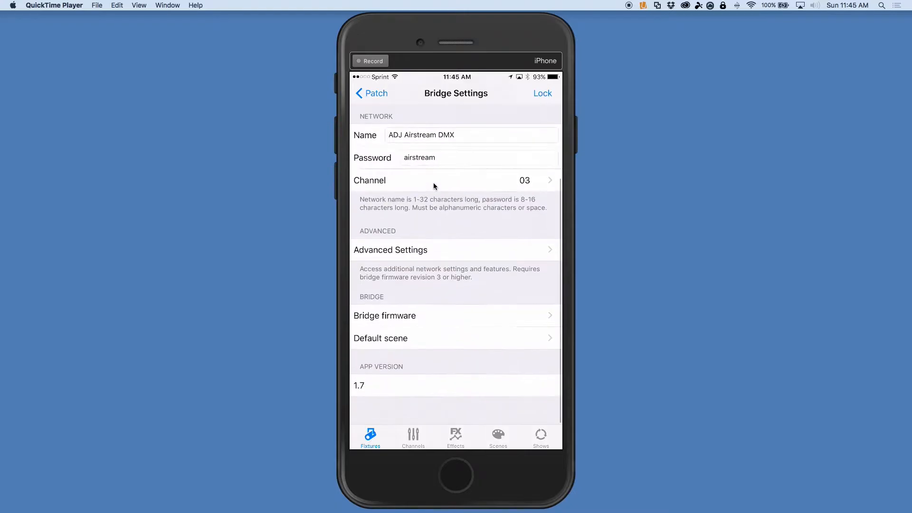
pyautogui.click(384, 315)
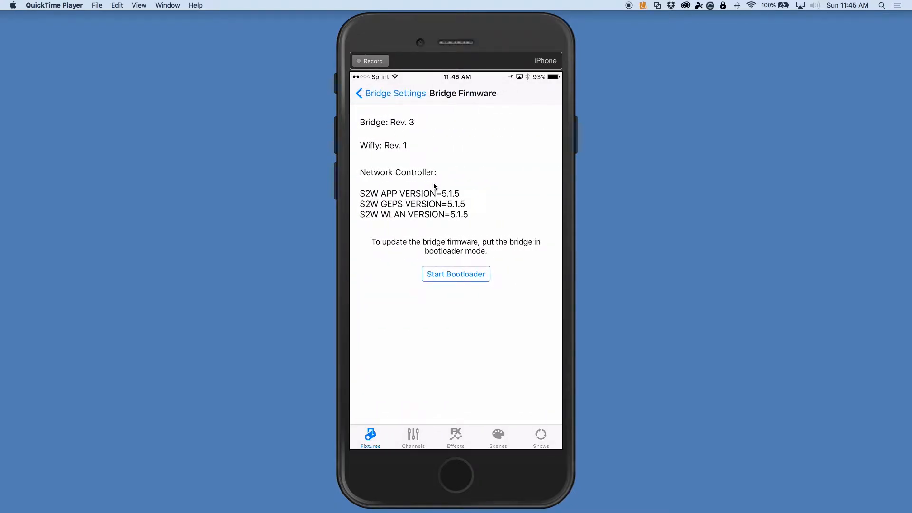
pyautogui.moveTo(378, 132)
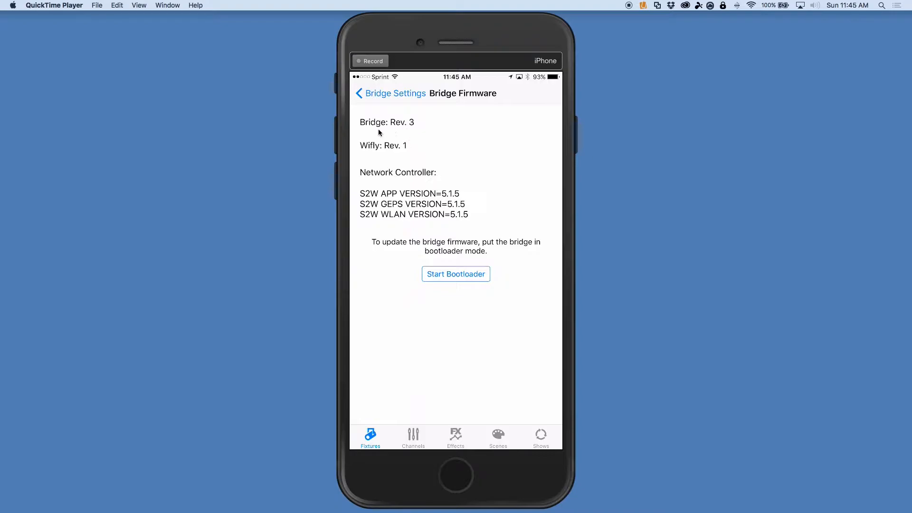
pyautogui.moveTo(417, 146)
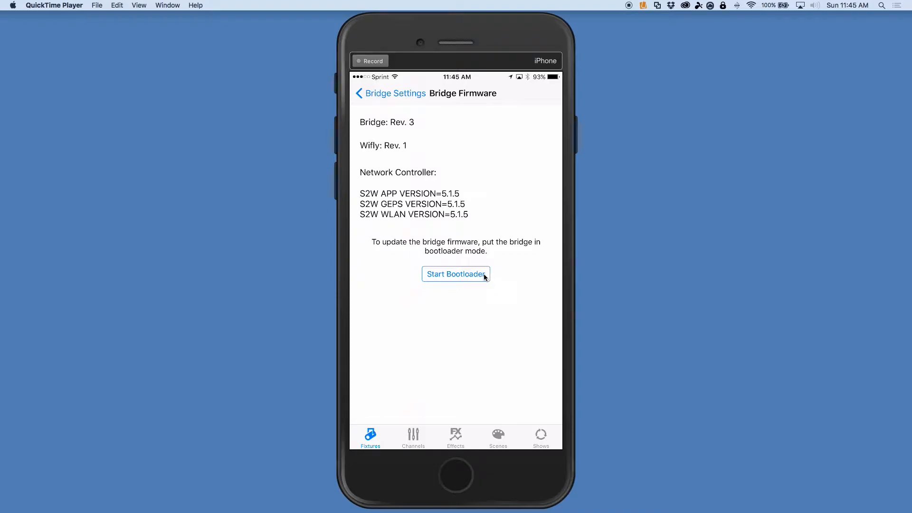
pyautogui.click(456, 274)
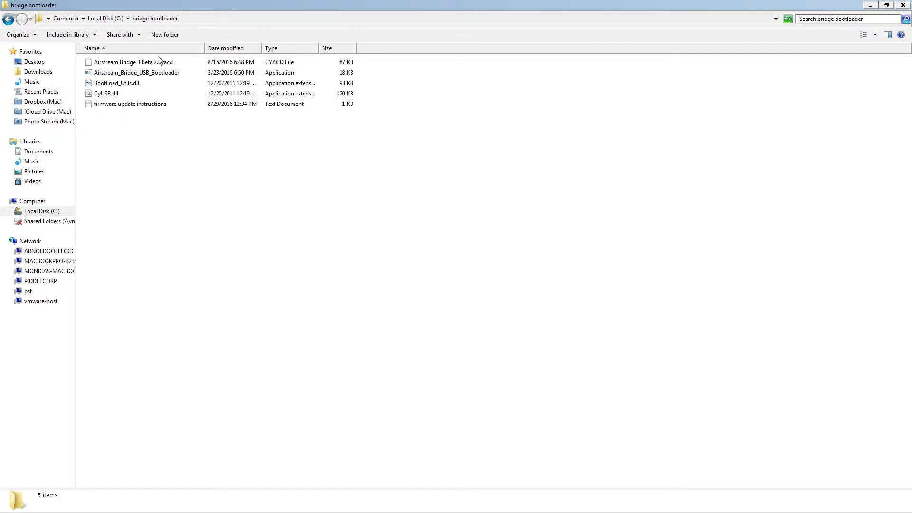
pyautogui.moveTo(163, 118)
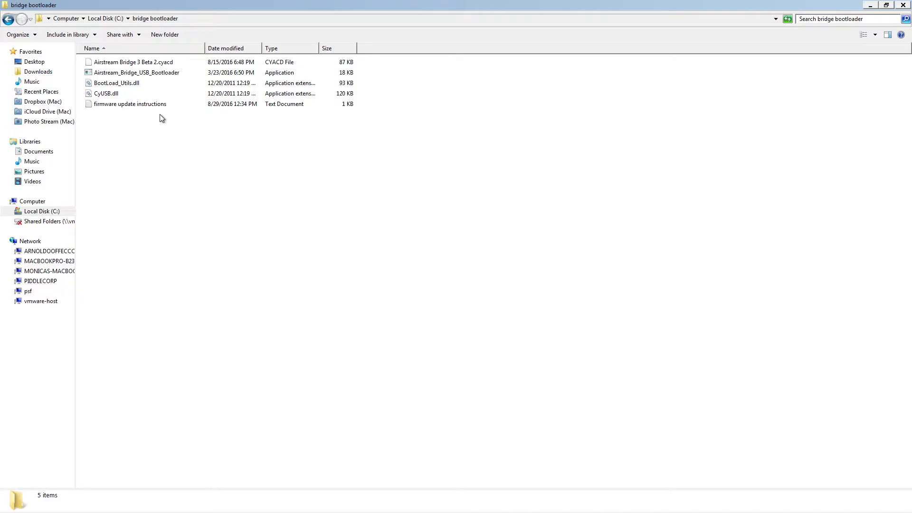
pyautogui.moveTo(154, 108)
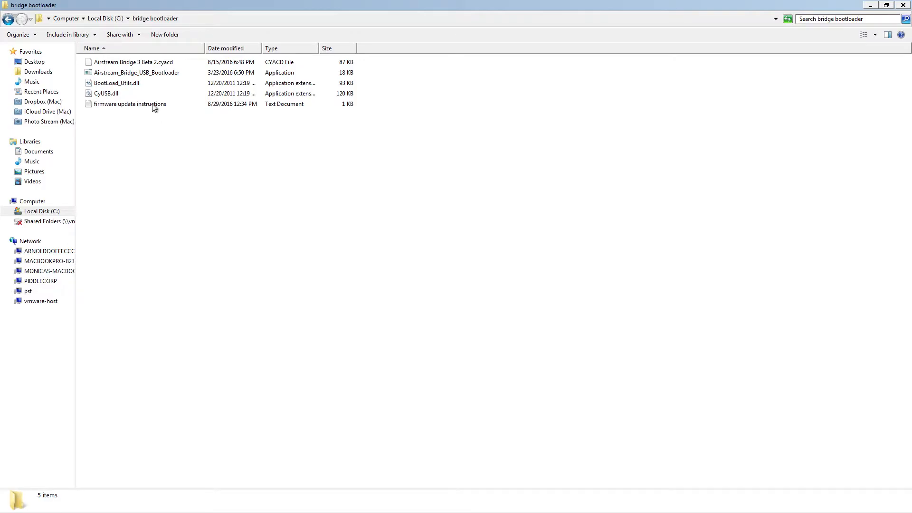
pyautogui.doubleClick(130, 104)
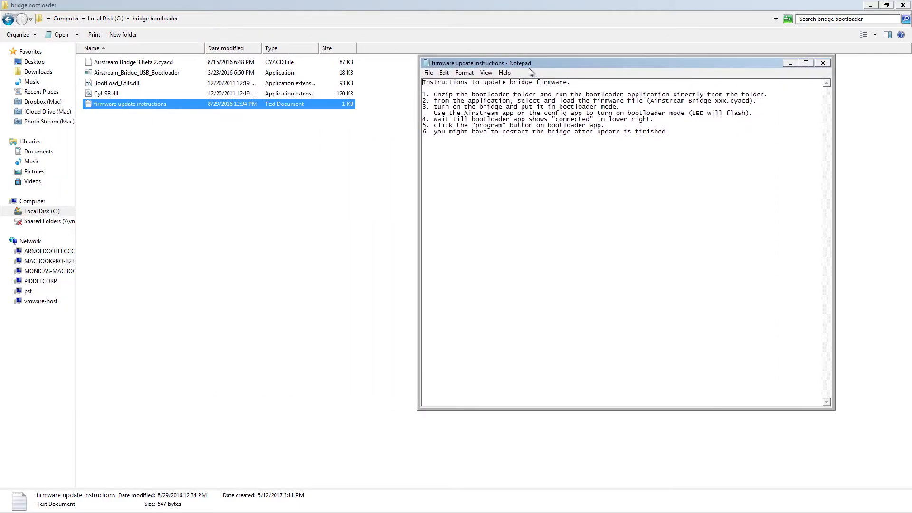
pyautogui.moveTo(135, 78)
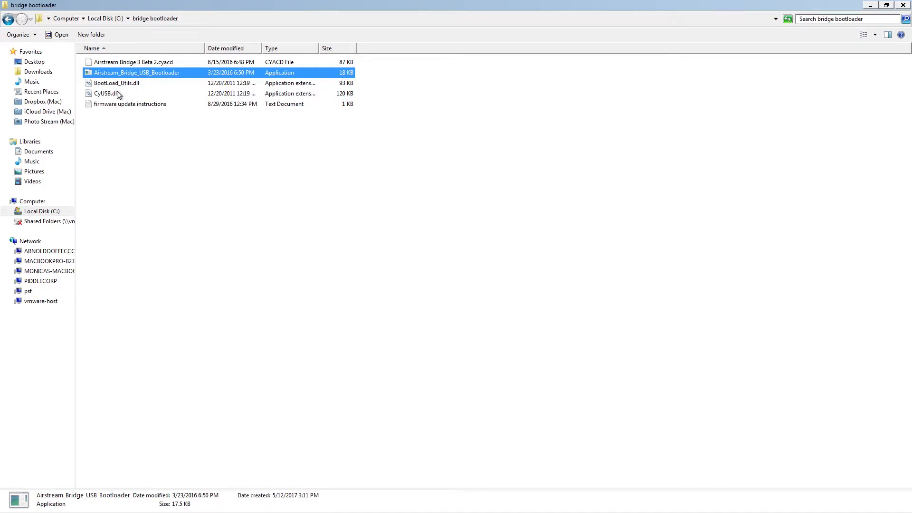
pyautogui.moveTo(119, 83)
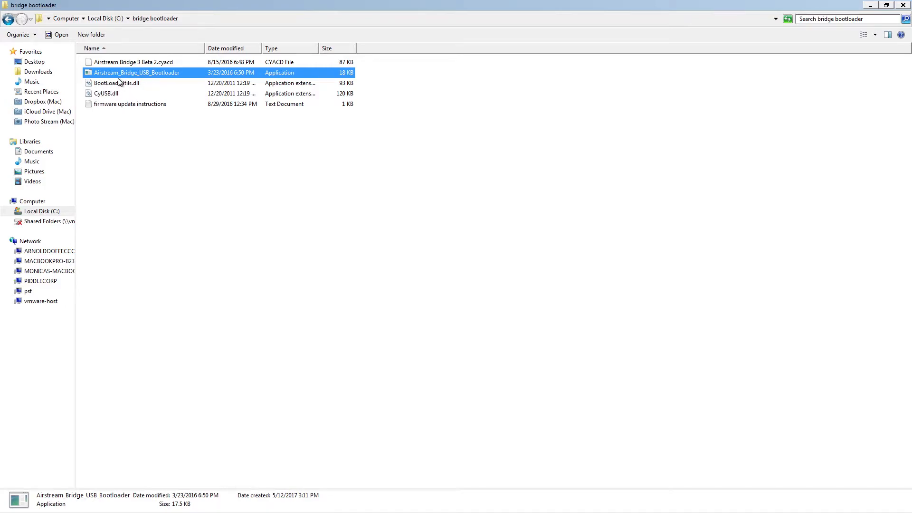
# Launch Airstream_Bridge_USB_Bootloader and load Airstream Bridge 3 Beta 2.cyacd from C:\bridge bootloader.
pyautogui.doubleClick(137, 72)
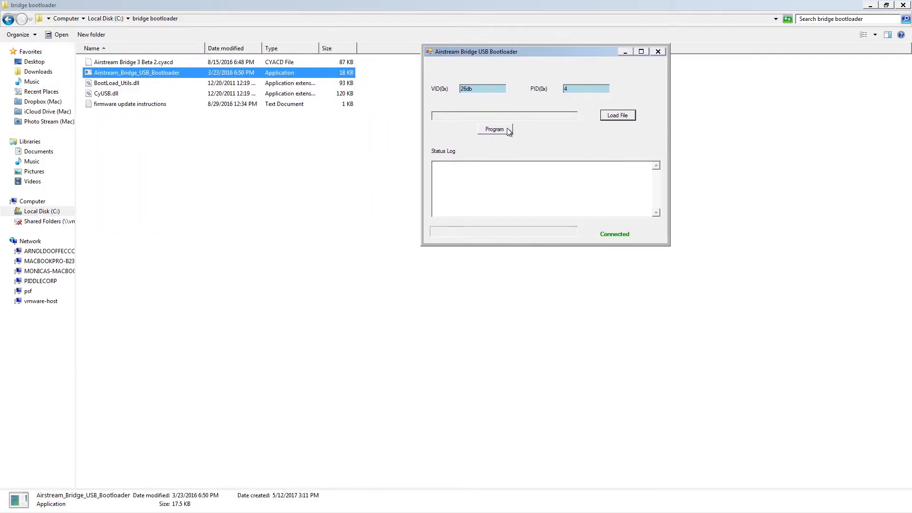
pyautogui.click(617, 114)
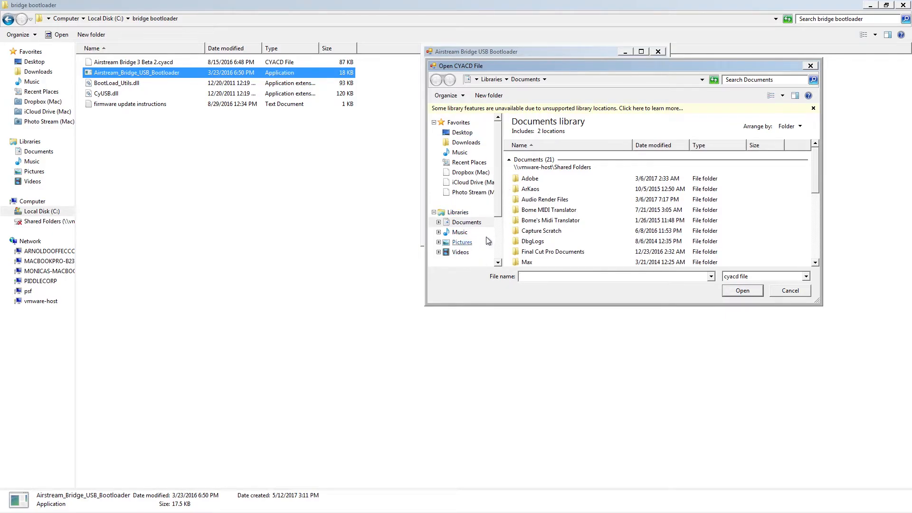
pyautogui.click(469, 217)
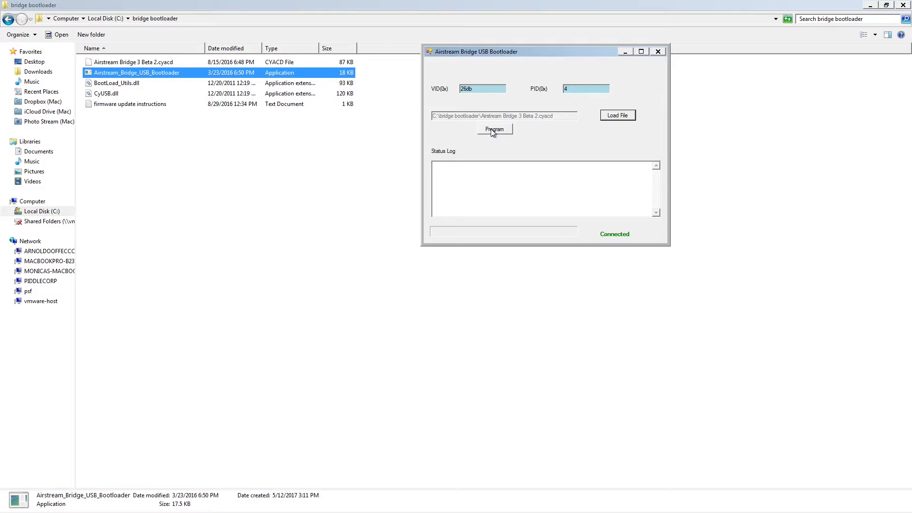
# Program the firmware onto the bridge, then close the bootloader after 'Bootload successful'.
pyautogui.click(494, 129)
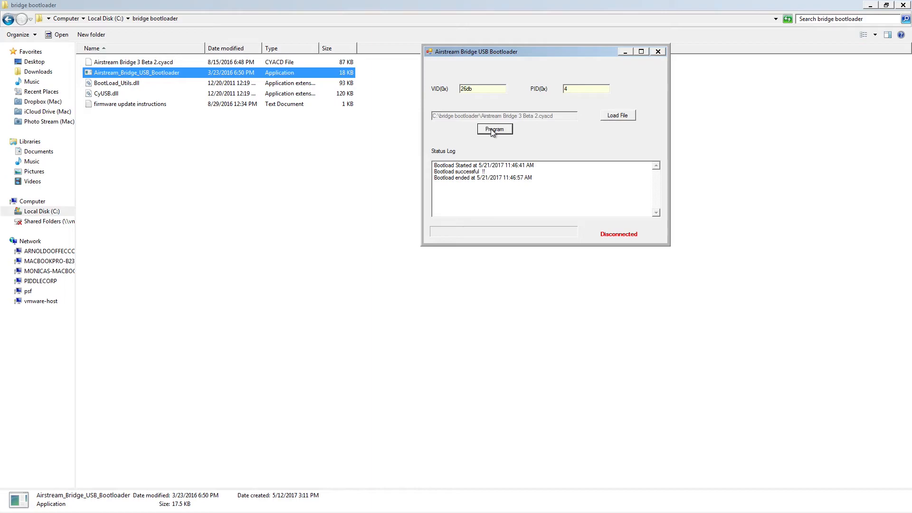
pyautogui.moveTo(665, 55)
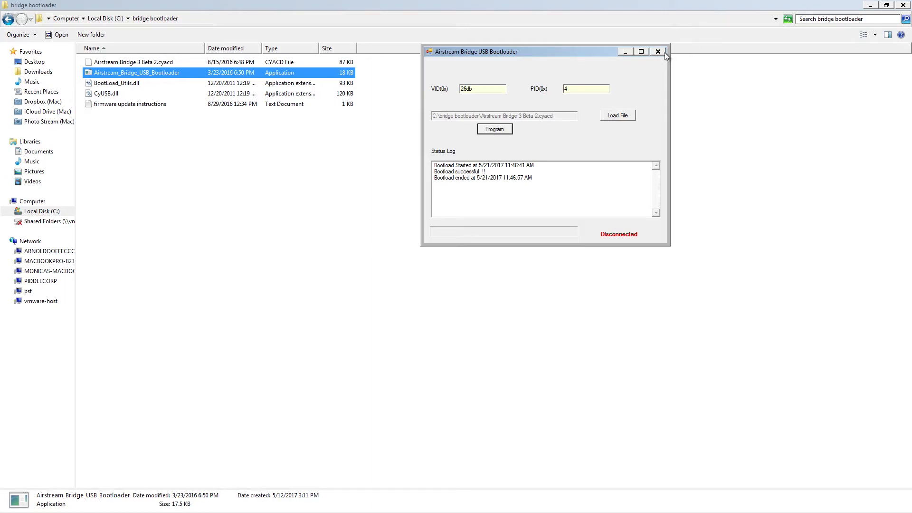
pyautogui.click(657, 52)
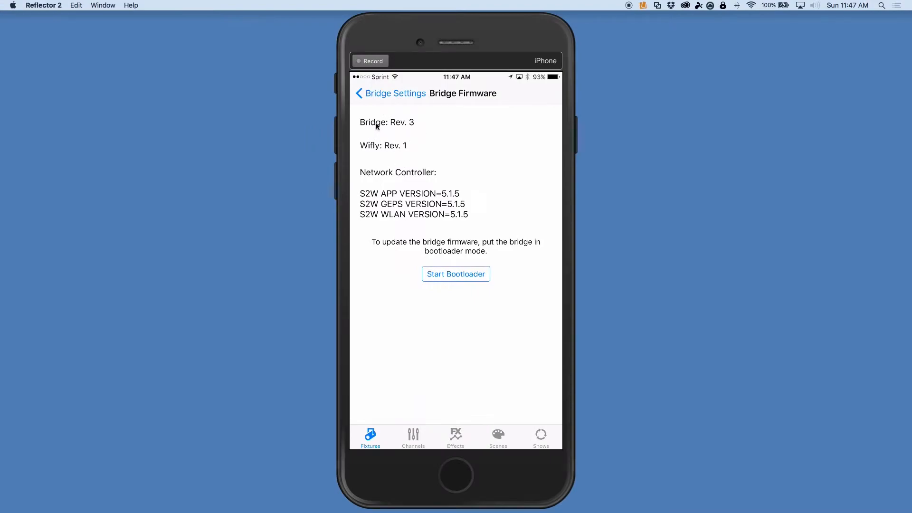
pyautogui.moveTo(408, 158)
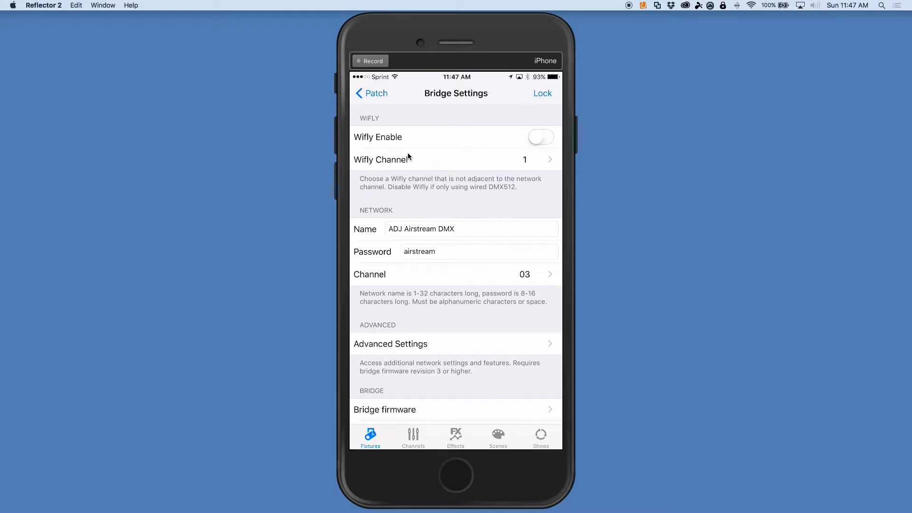
# Reach the bridge's Advanced Settings with network join, static IP and hide-network options.
pyautogui.scroll(-3)
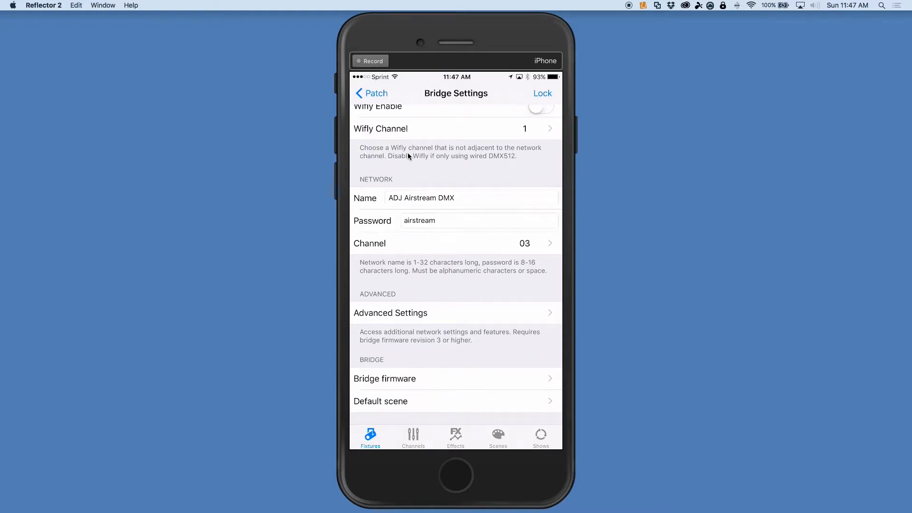
pyautogui.click(390, 312)
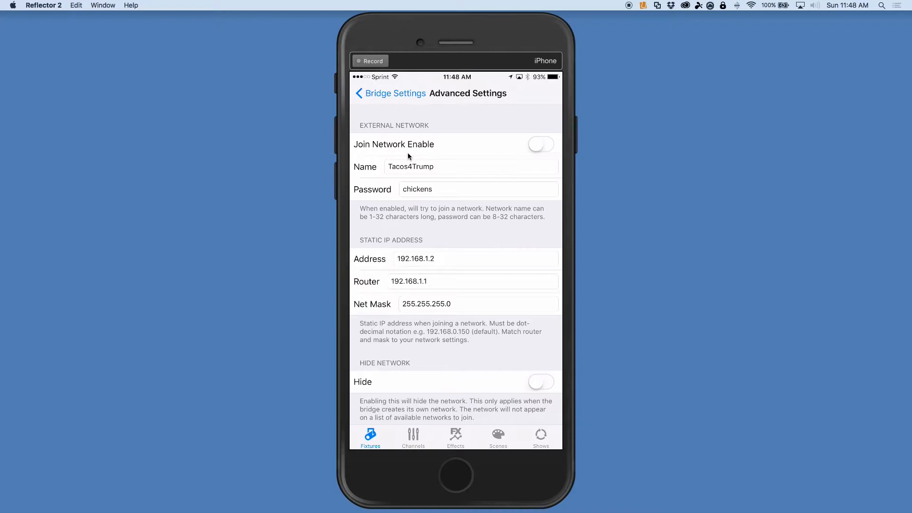
pyautogui.scroll(-3)
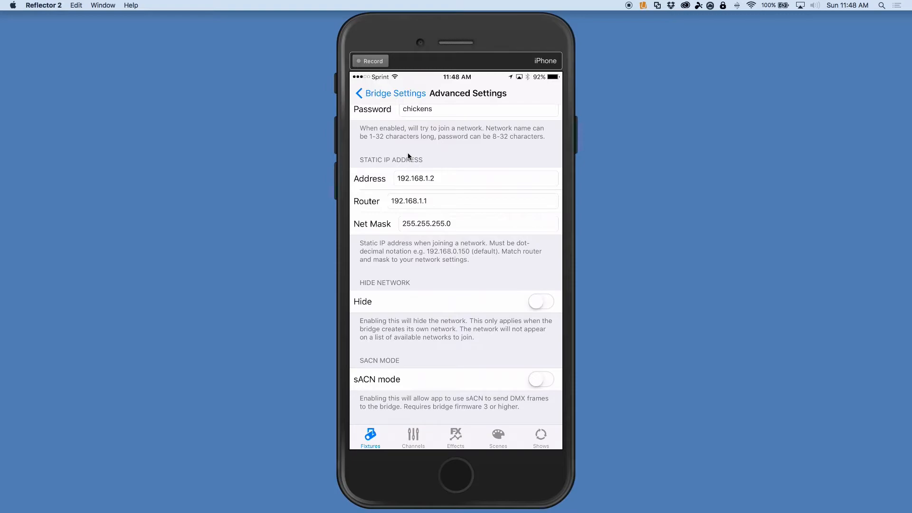
pyautogui.scroll(-3)
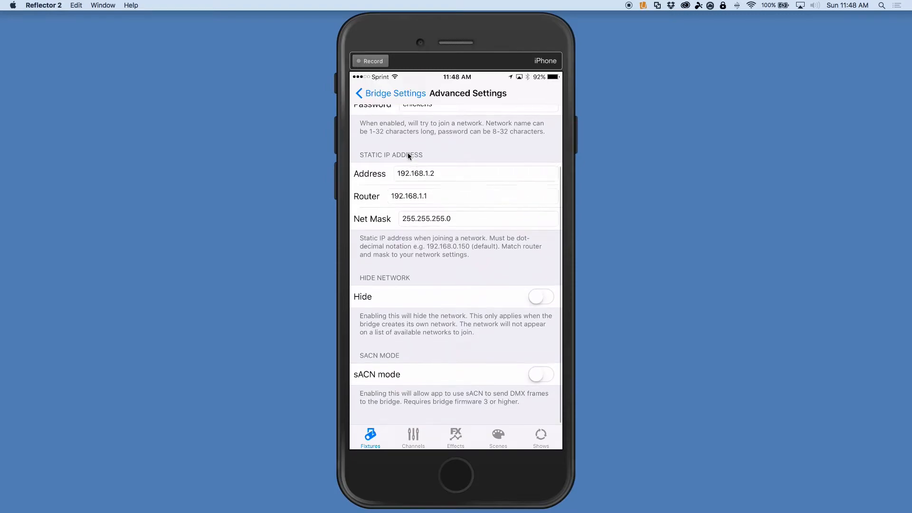